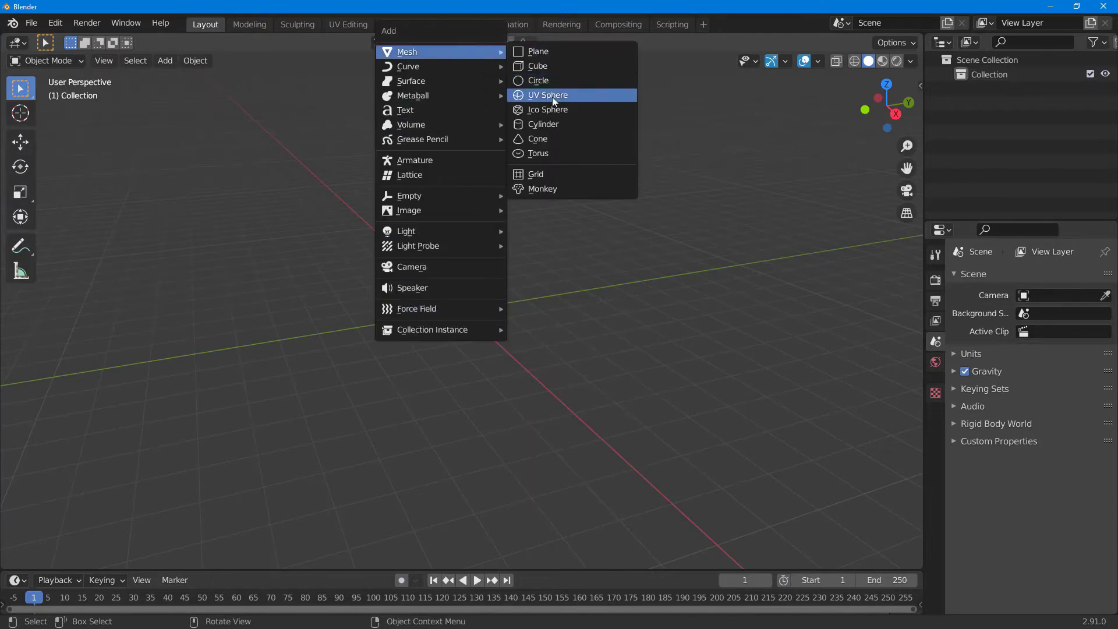
- Add a UV Sphere mesh at the origin of the empty scene
left_click(548, 94)
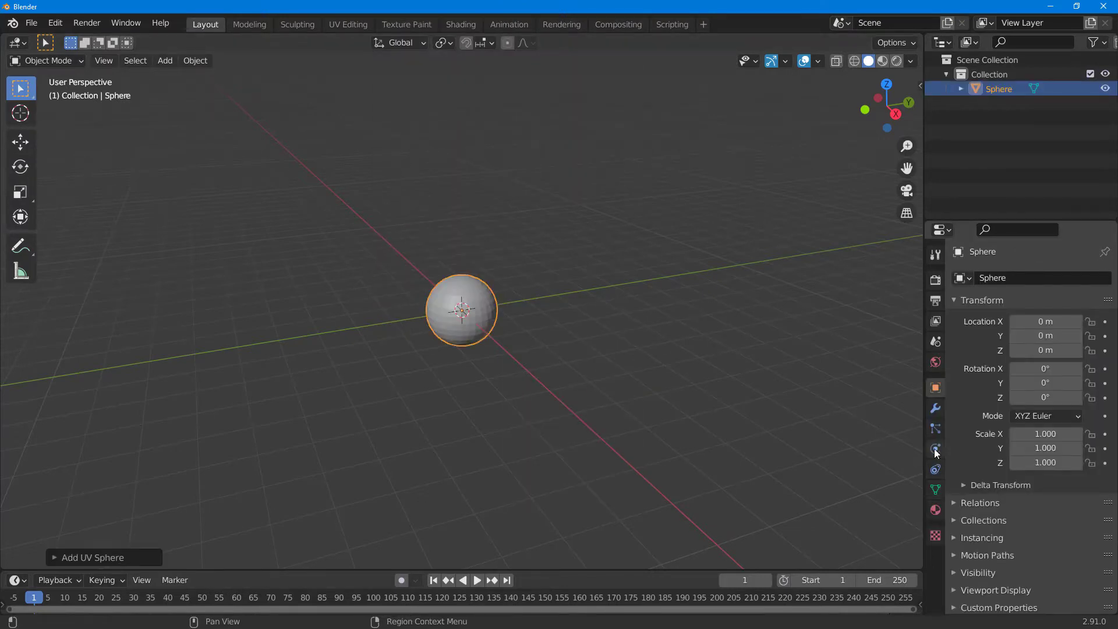
- Add a new particle system to the sphere in Particle Properties
left_click(935, 448)
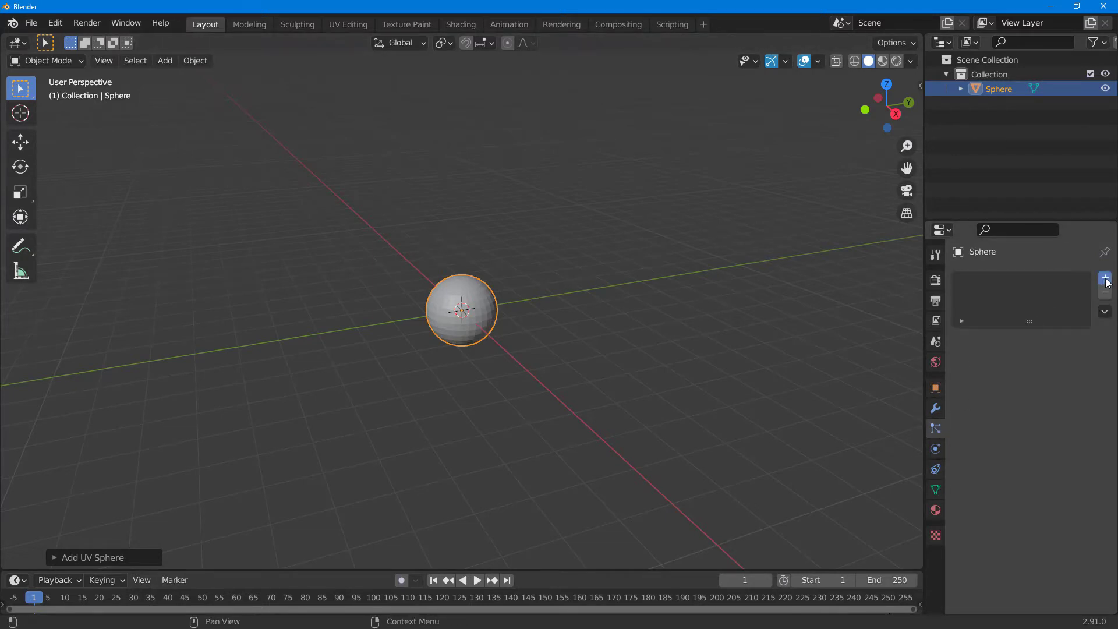
left_click(1104, 277)
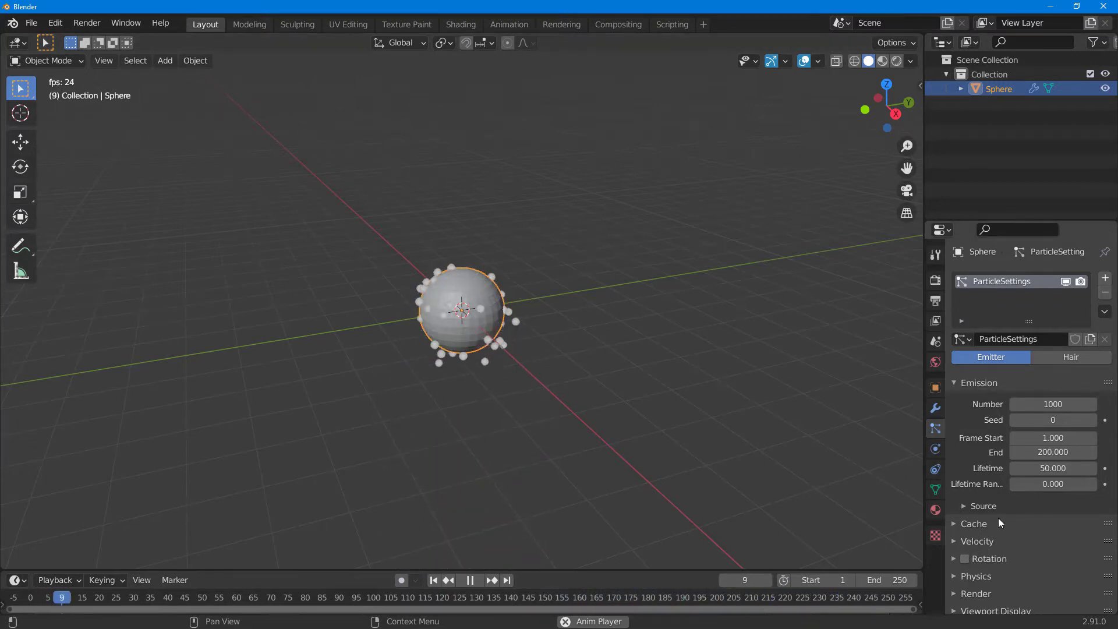
- Set the particles' Field Weights Gravity to -1 so they drift upward
left_click(469, 580)
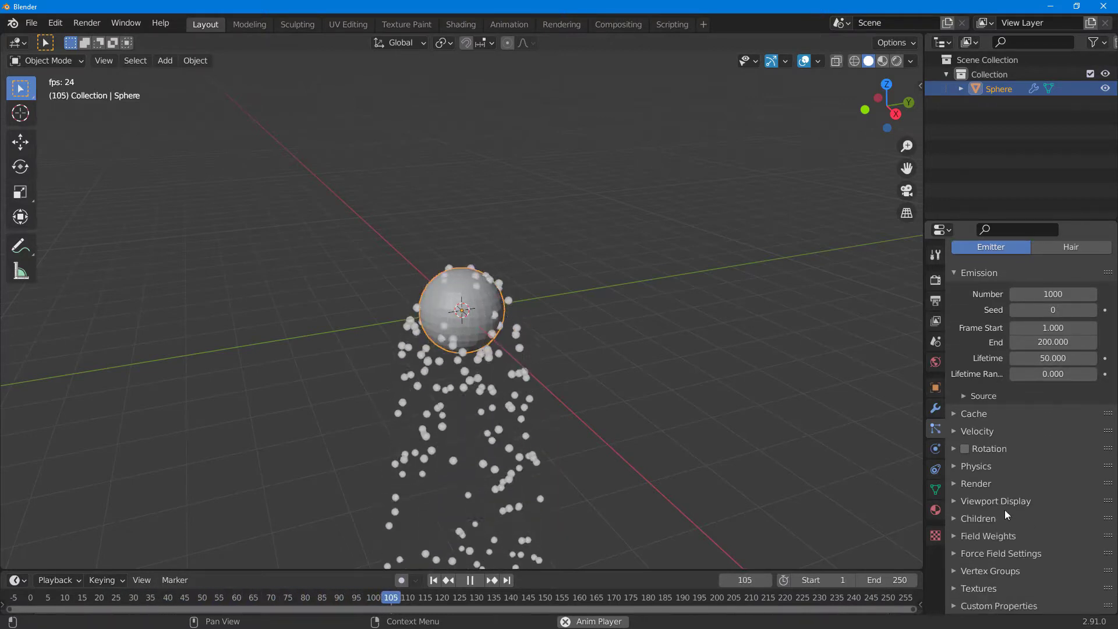
left_click(469, 580)
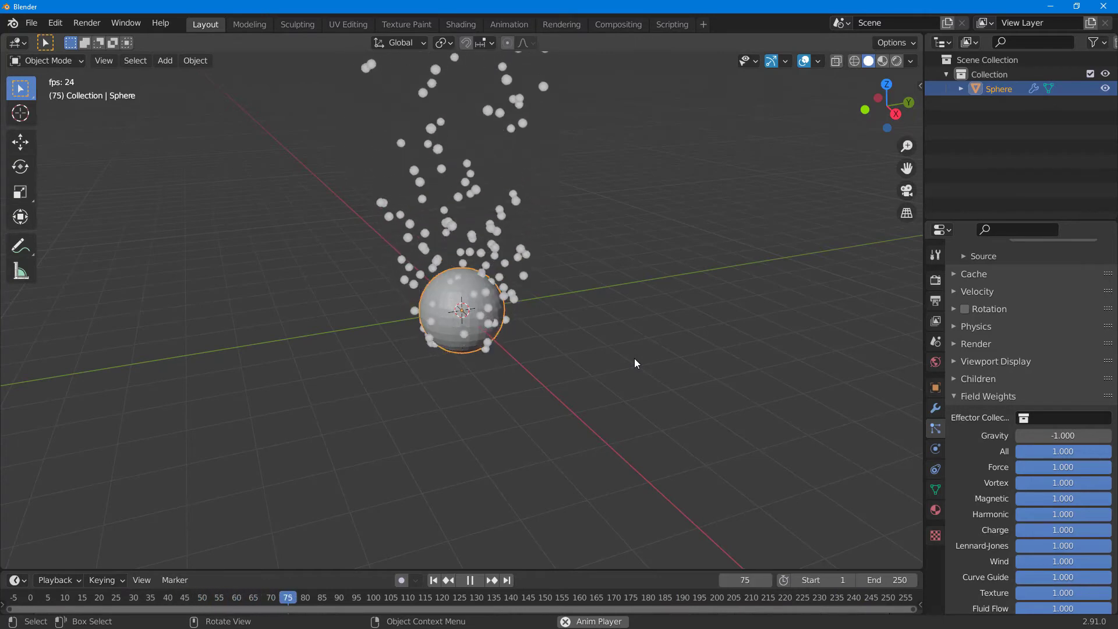
left_click(1061, 435)
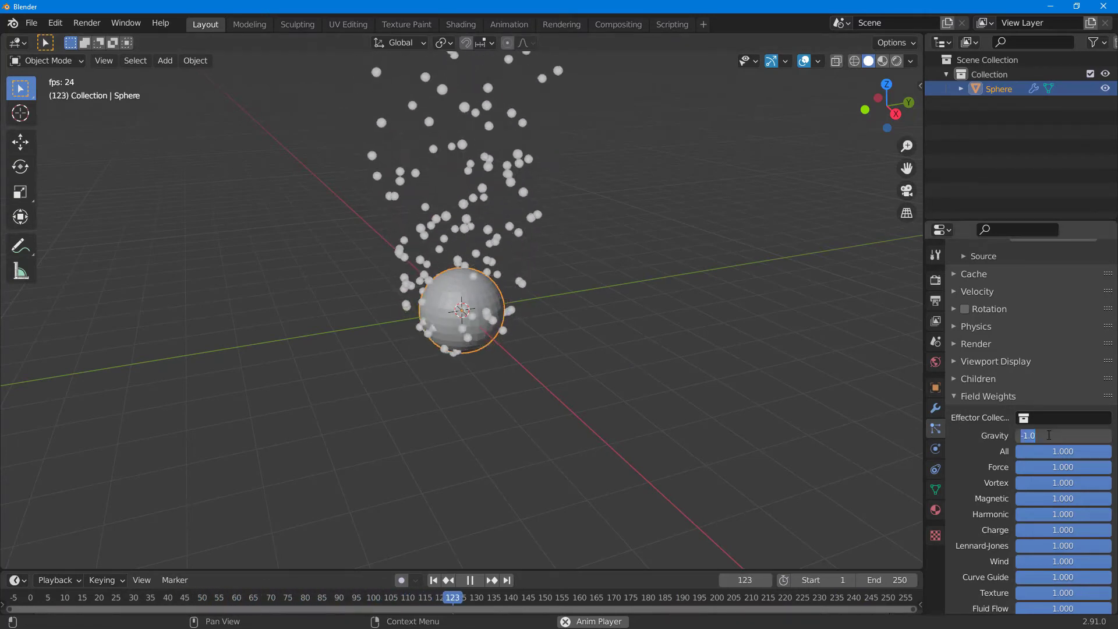
left_click(469, 580)
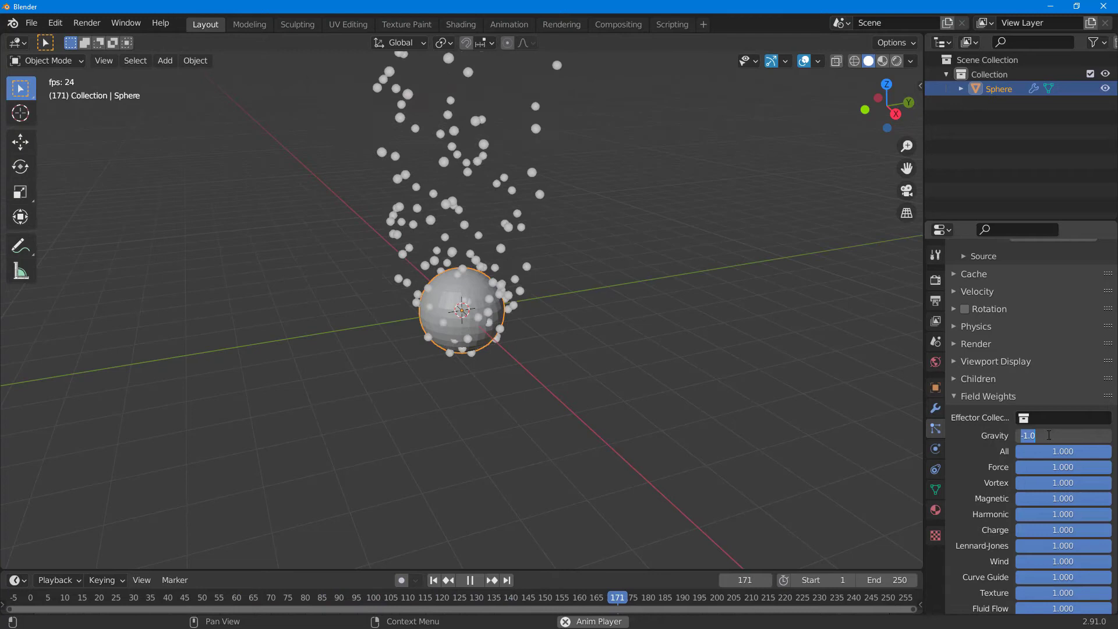